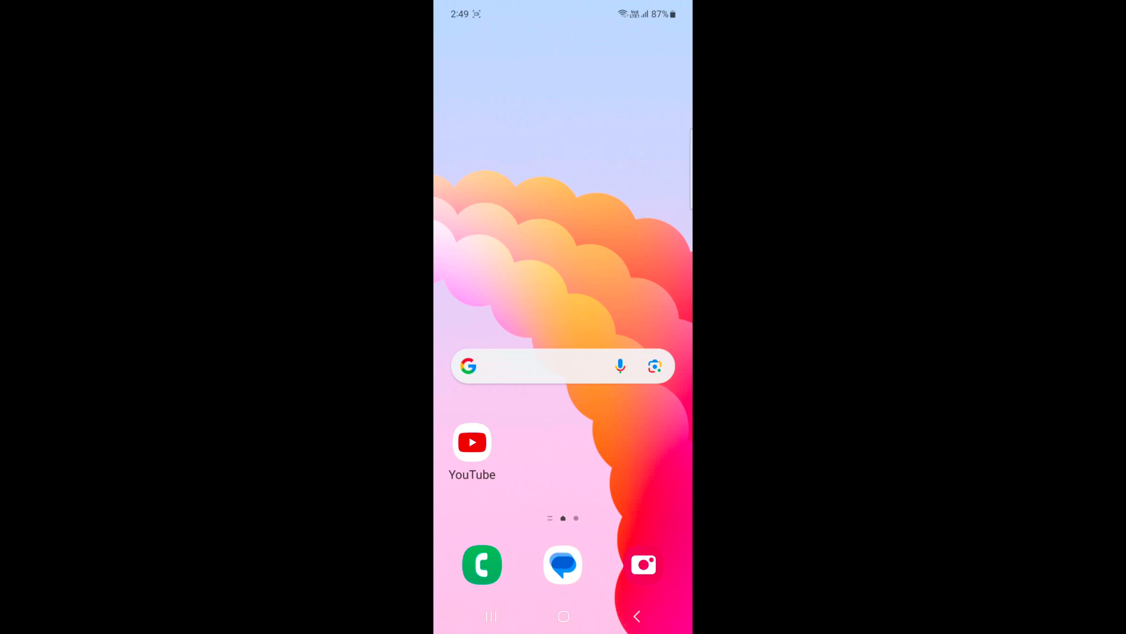
# Step: Open Settings from the app drawer and go to the Notifications page
pyautogui.scroll(3)
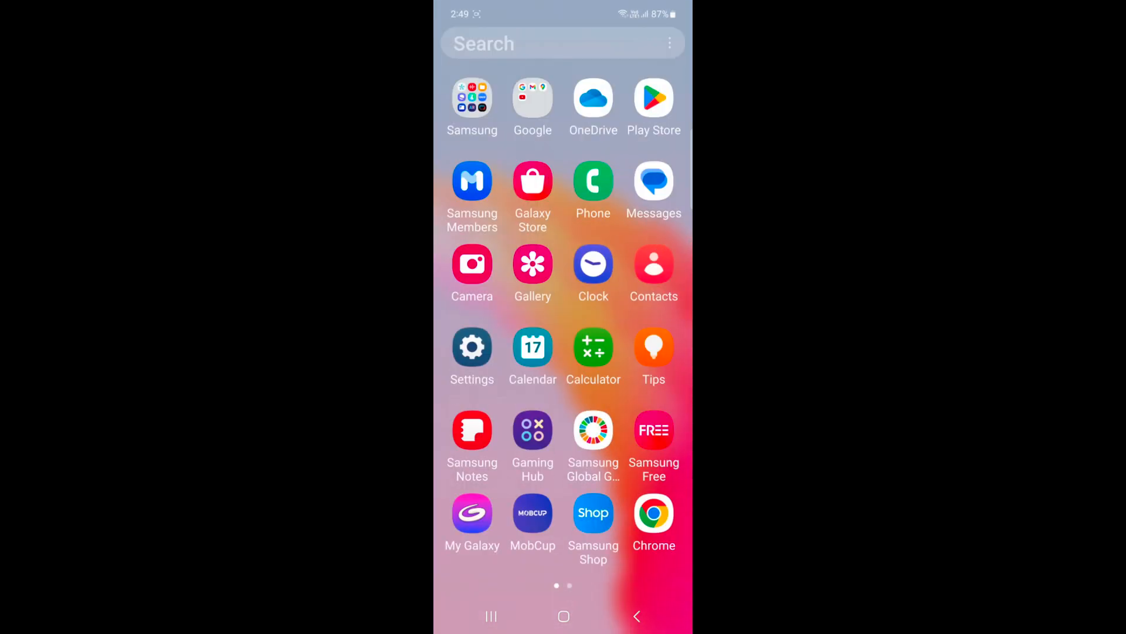
pyautogui.click(471, 347)
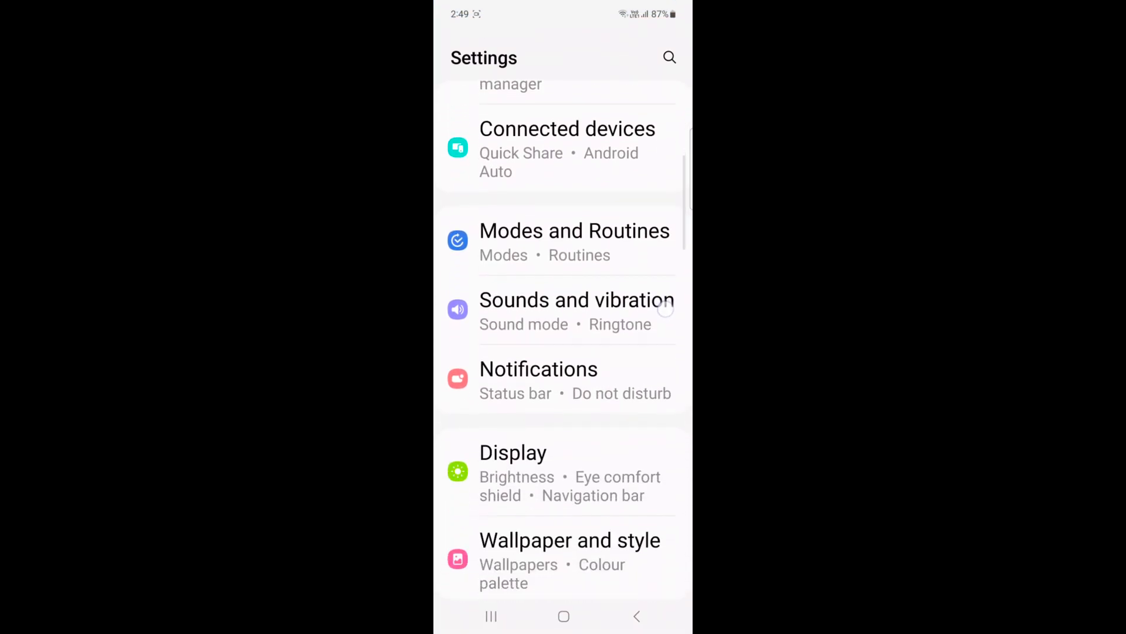
pyautogui.click(538, 368)
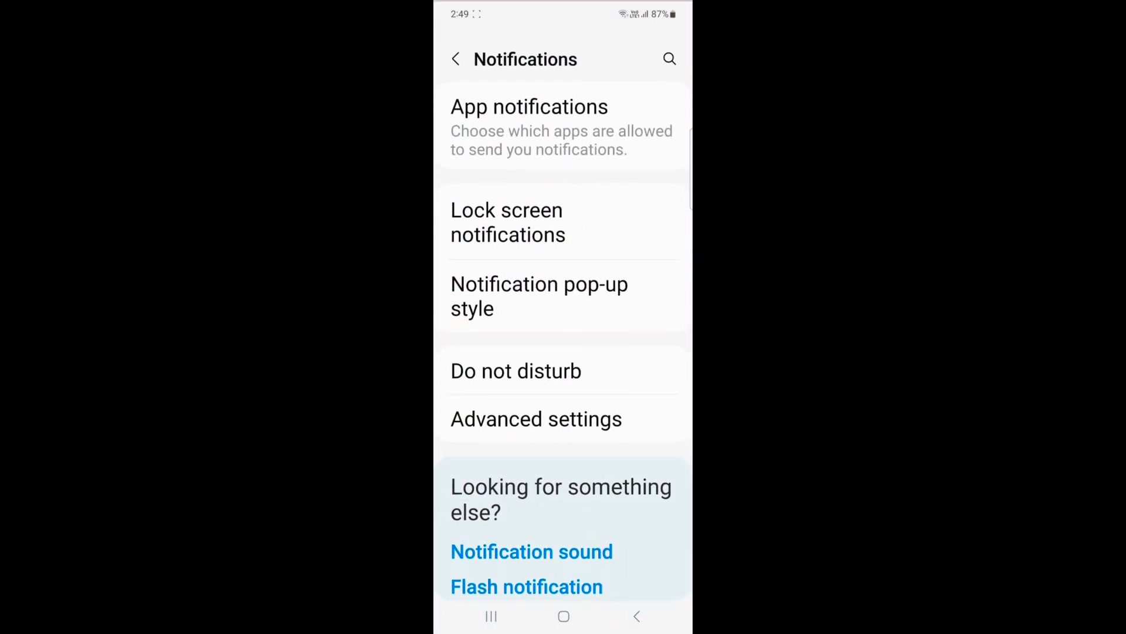
pyautogui.click(540, 295)
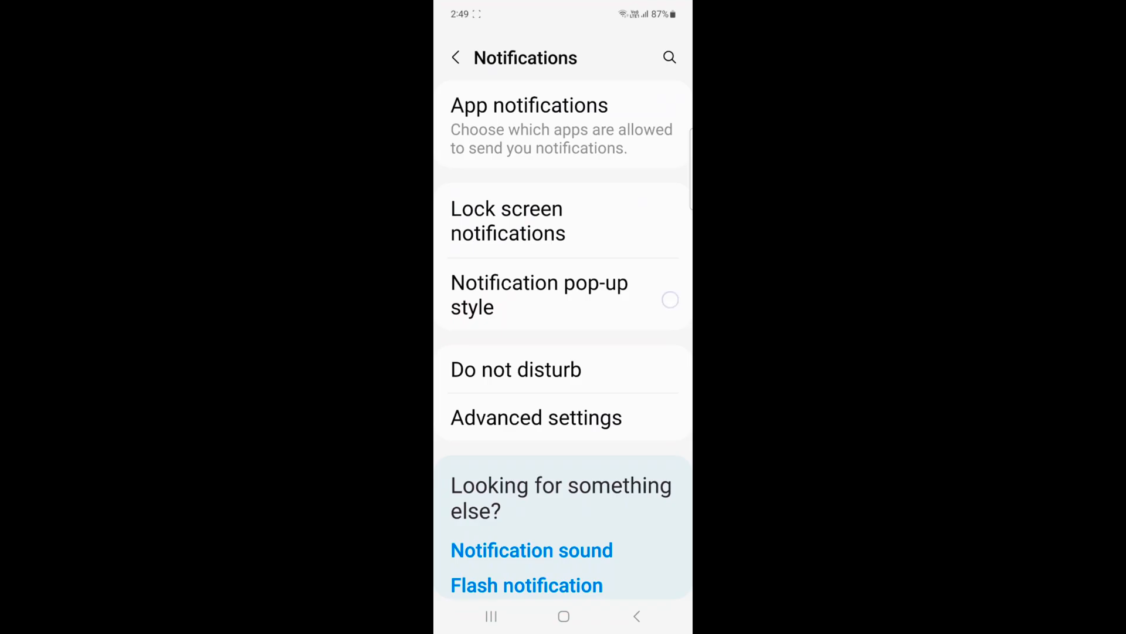
# Step: Try the Detailed notification pop-up style, then switch back to Brief
pyautogui.click(539, 295)
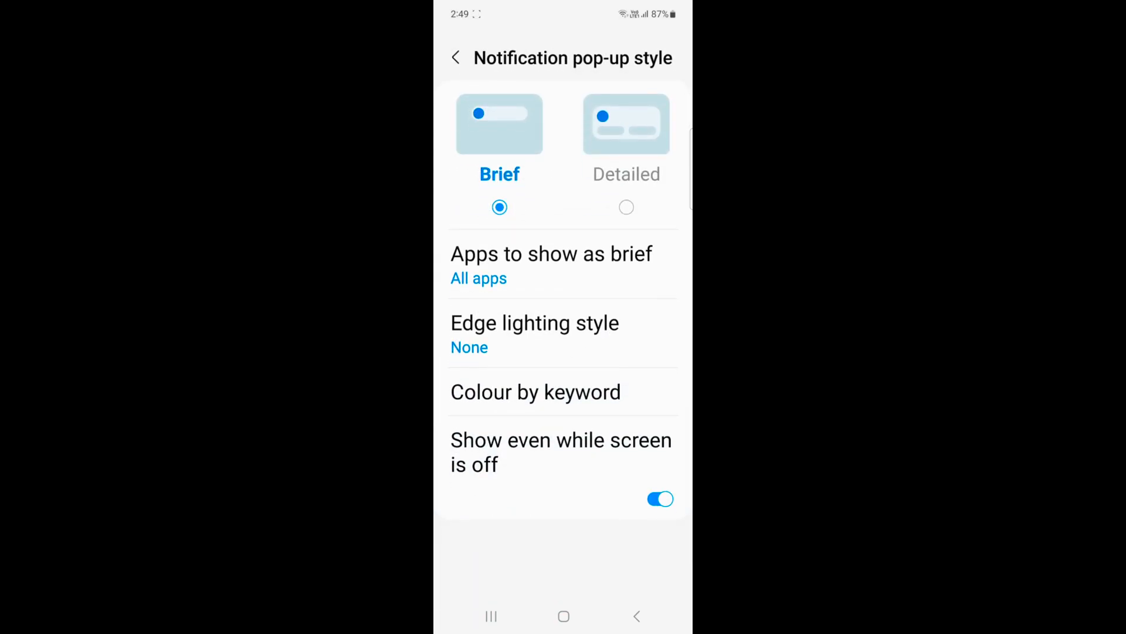
pyautogui.click(626, 207)
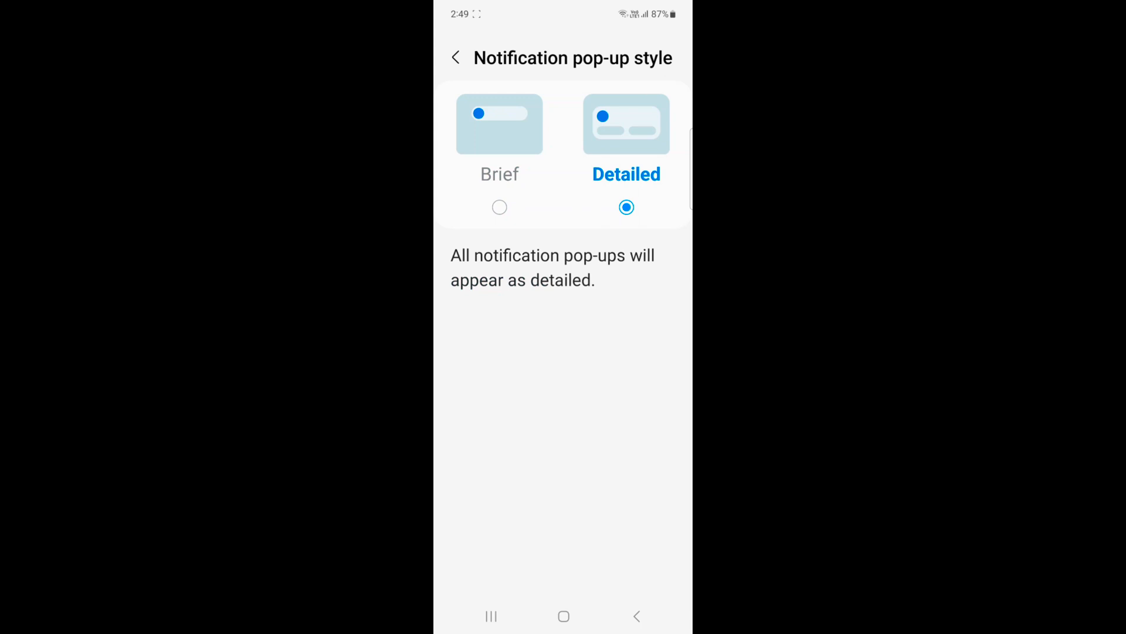
pyautogui.click(500, 207)
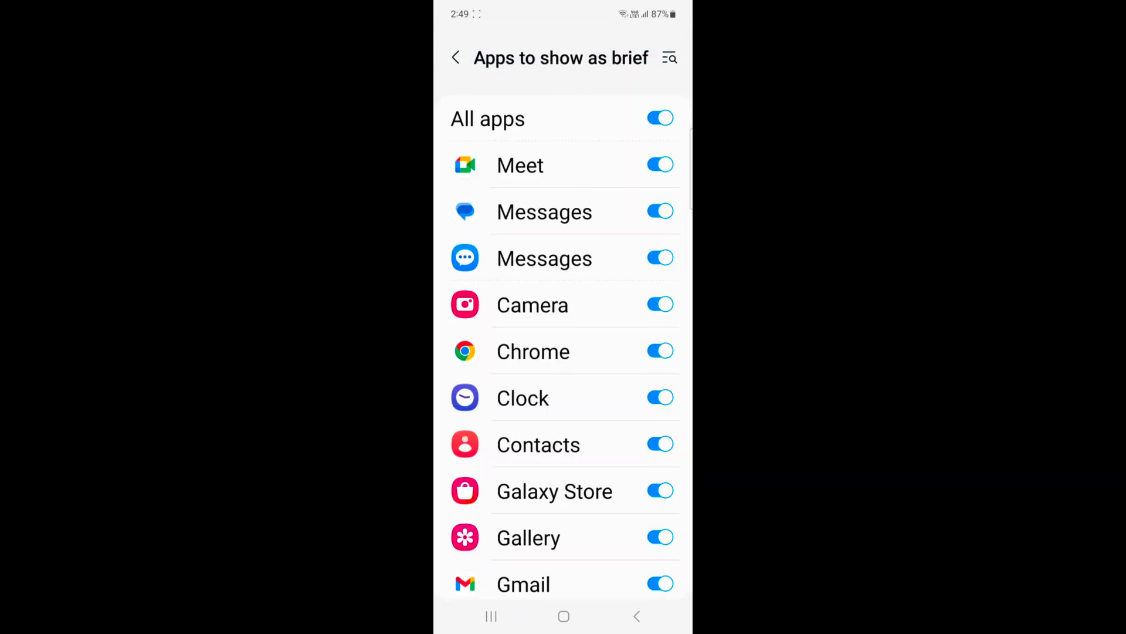
# Step: Toggle brief pop-ups off and on for all apps, ending with every app included
pyautogui.click(659, 118)
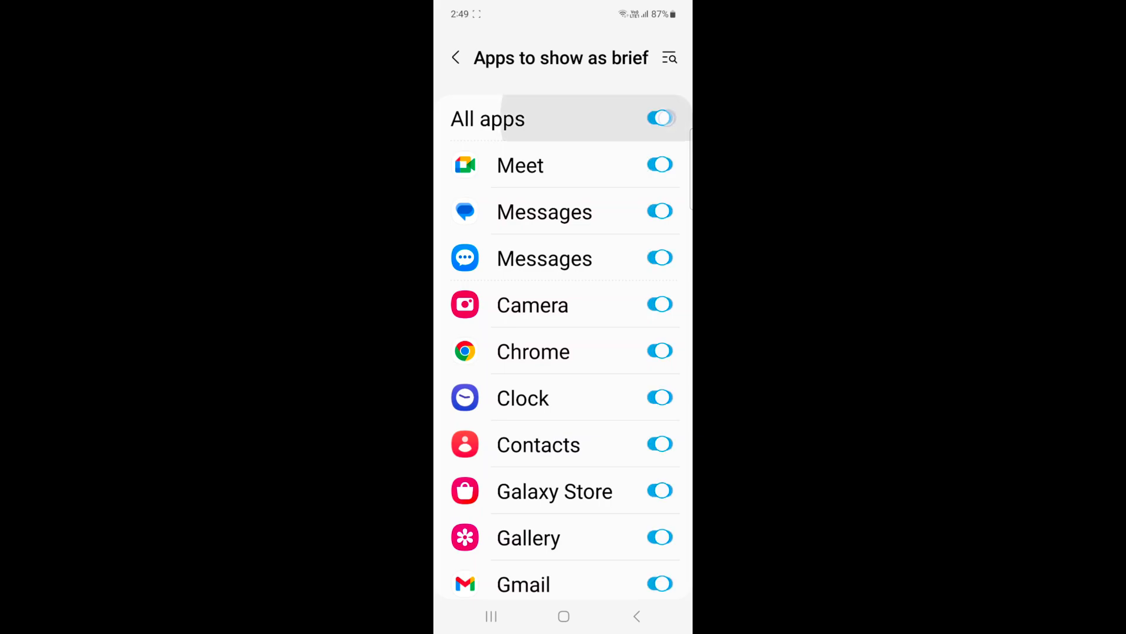
pyautogui.click(659, 118)
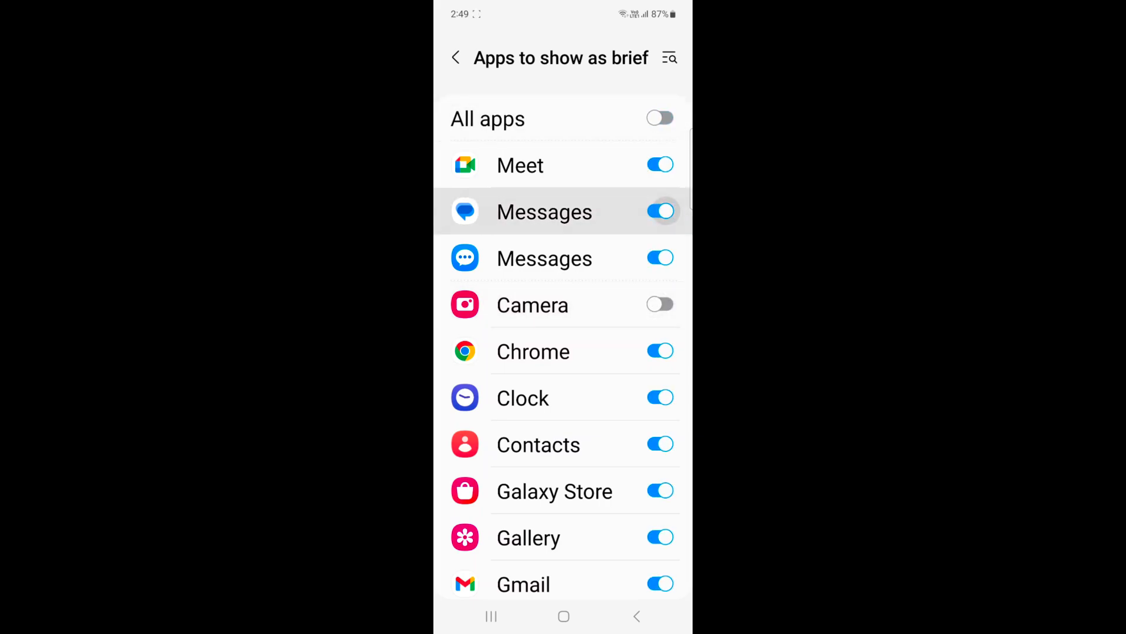
pyautogui.click(659, 118)
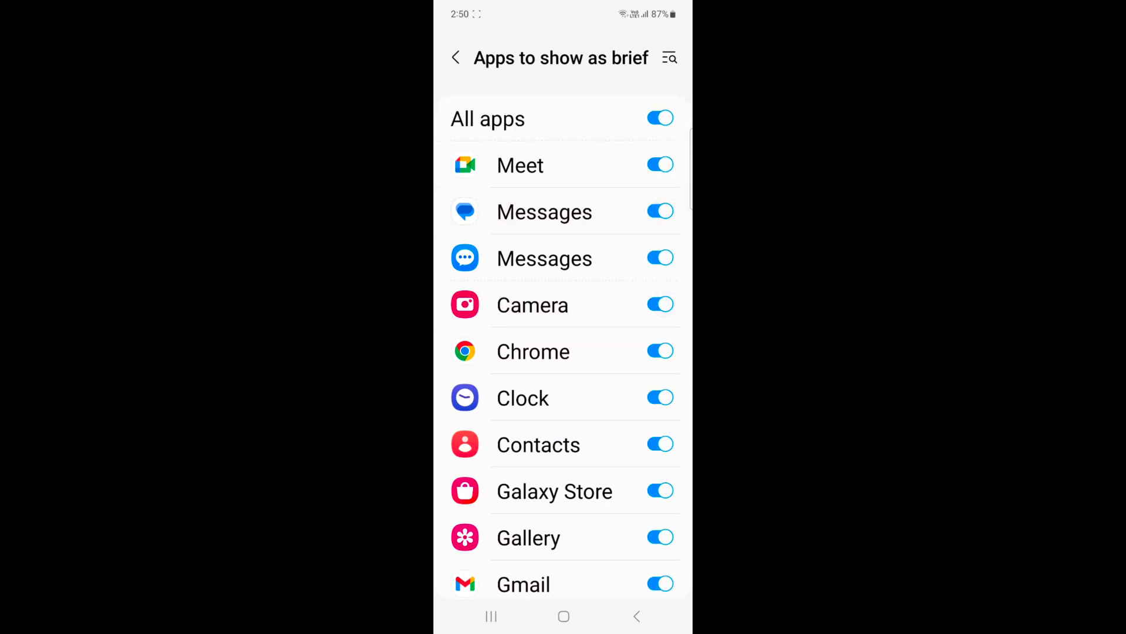
pyautogui.click(659, 118)
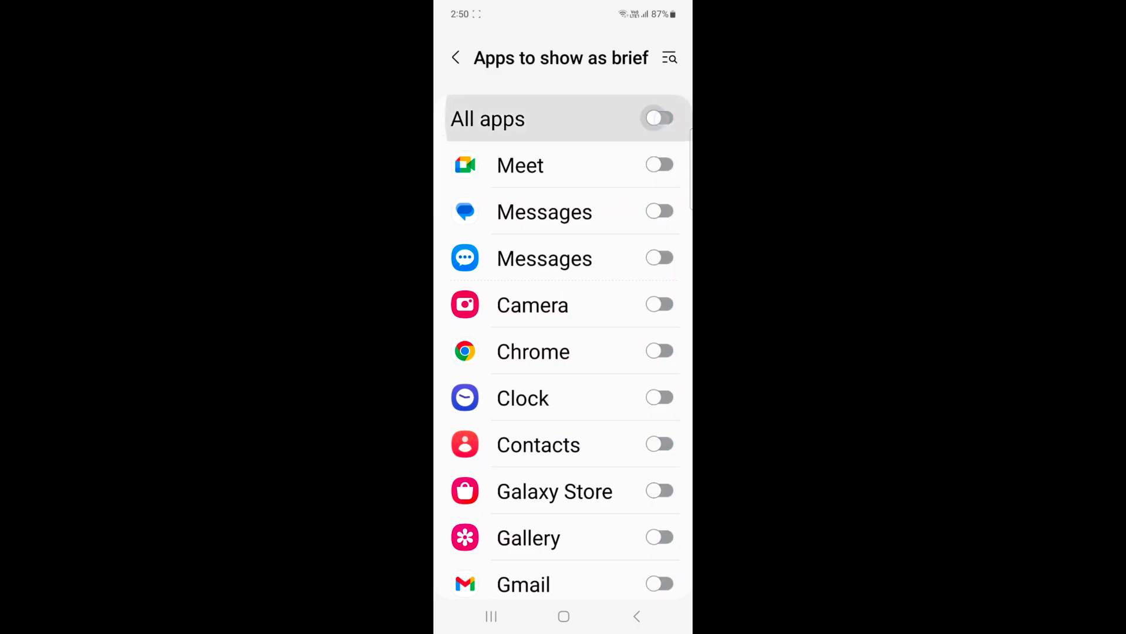
pyautogui.click(658, 119)
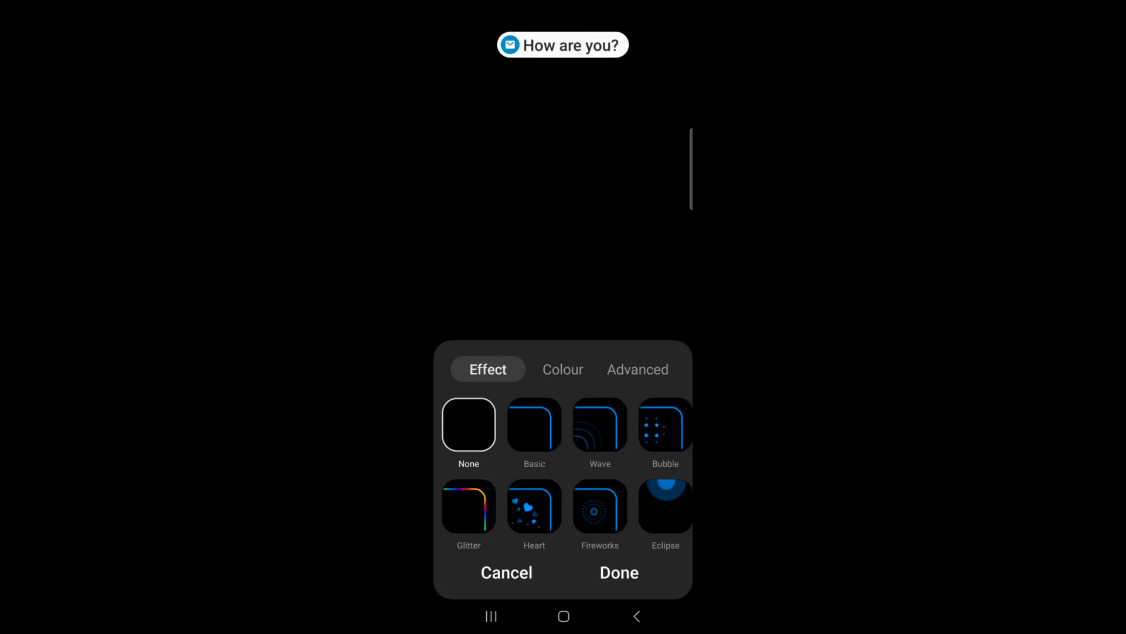
# Step: Preview Wave, set the edge lighting effect to Fireworks, and view colour options
pyautogui.click(562, 369)
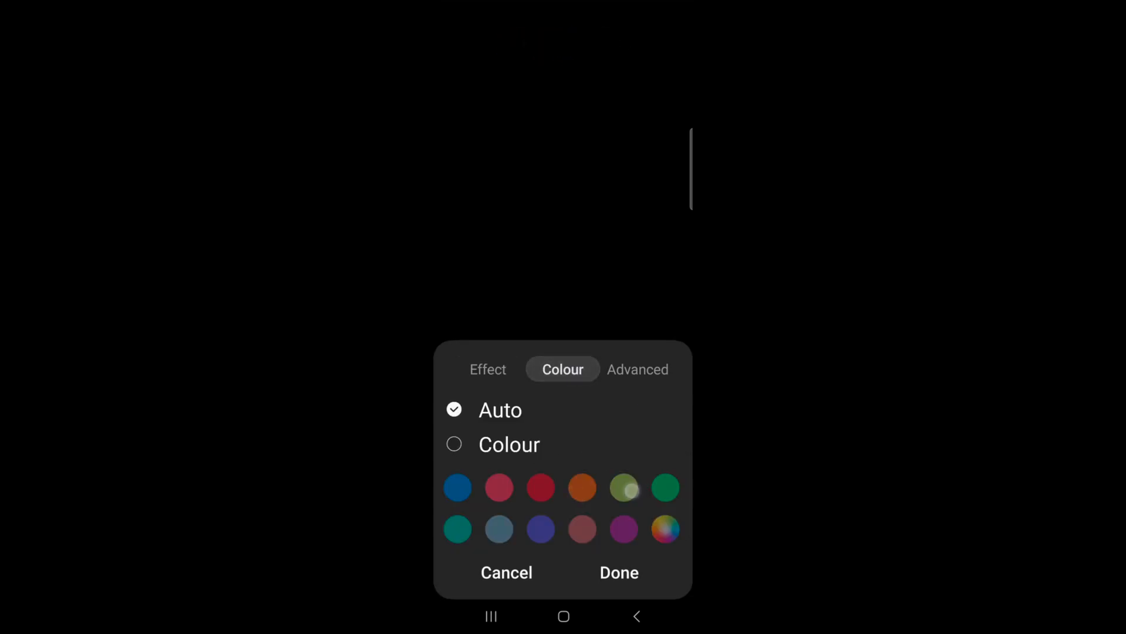
pyautogui.click(487, 369)
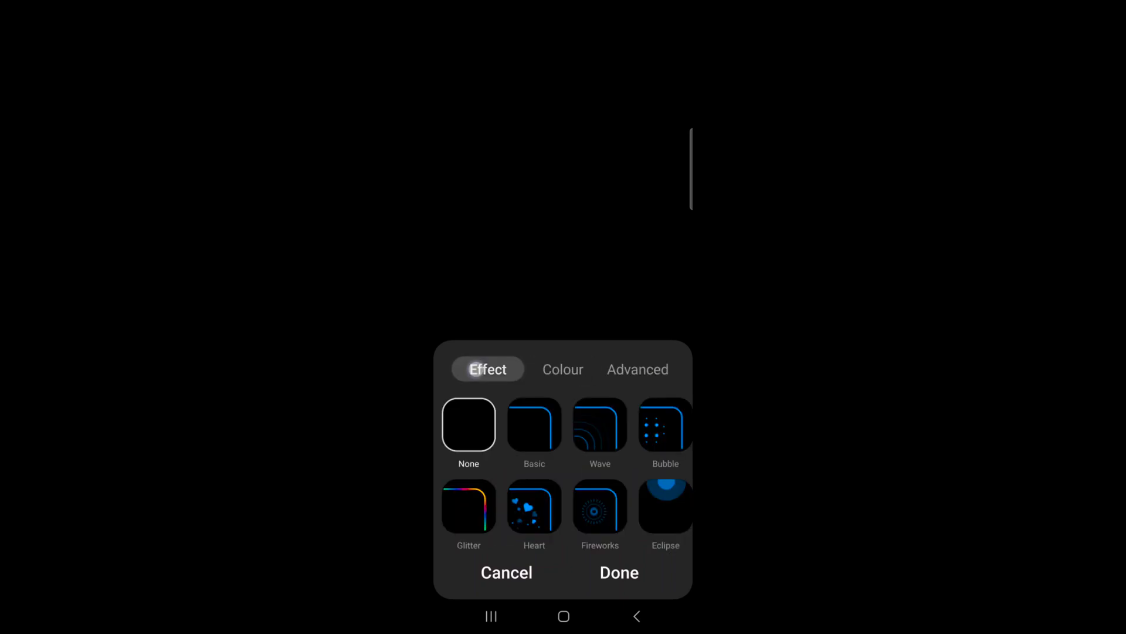
pyautogui.click(600, 424)
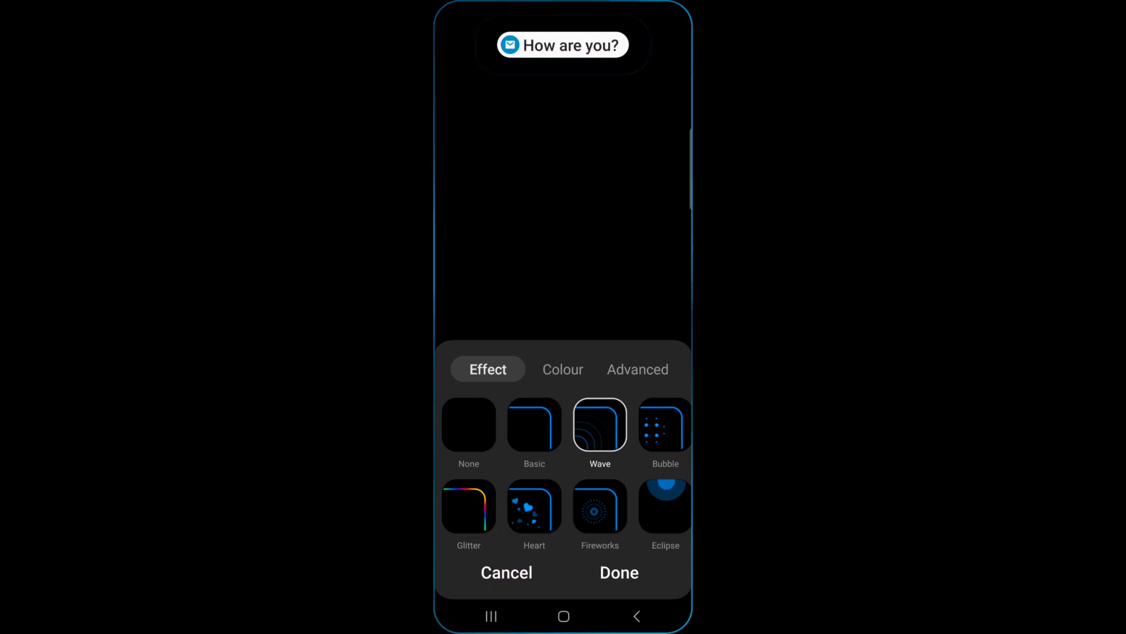
pyautogui.click(600, 505)
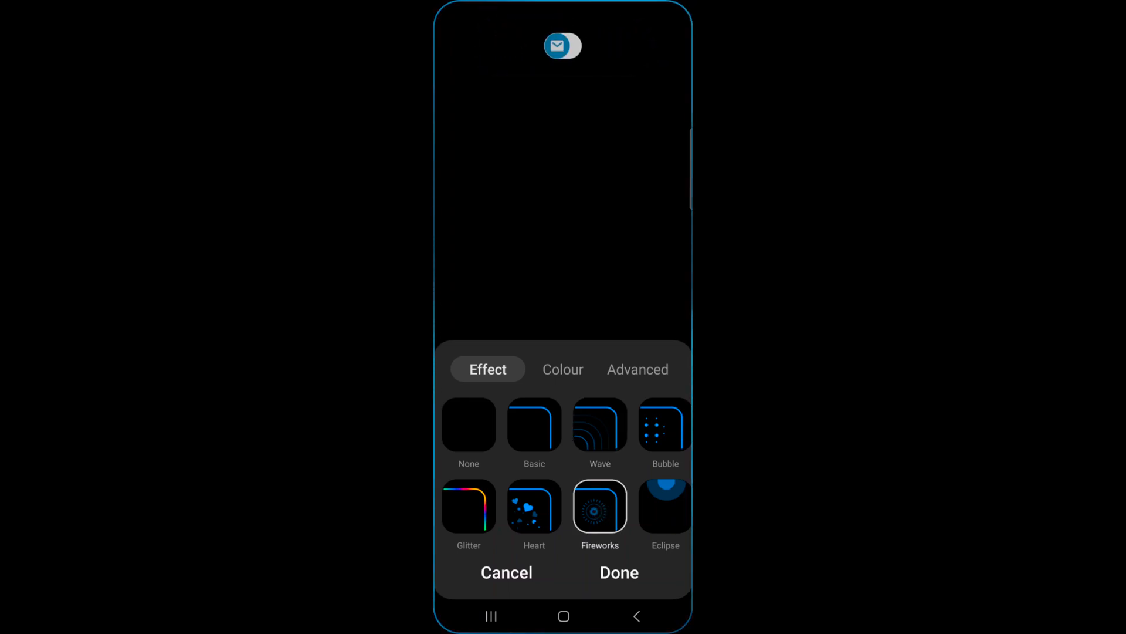
pyautogui.click(562, 368)
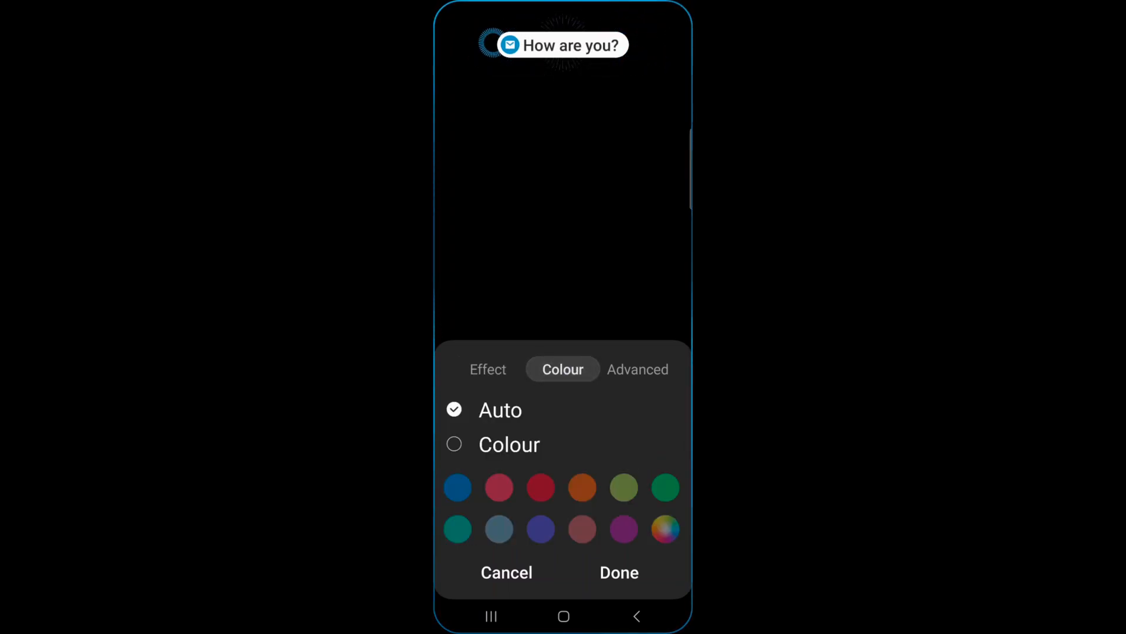
# Step: Change the edge lighting colour from Auto to a custom blue
pyautogui.click(541, 529)
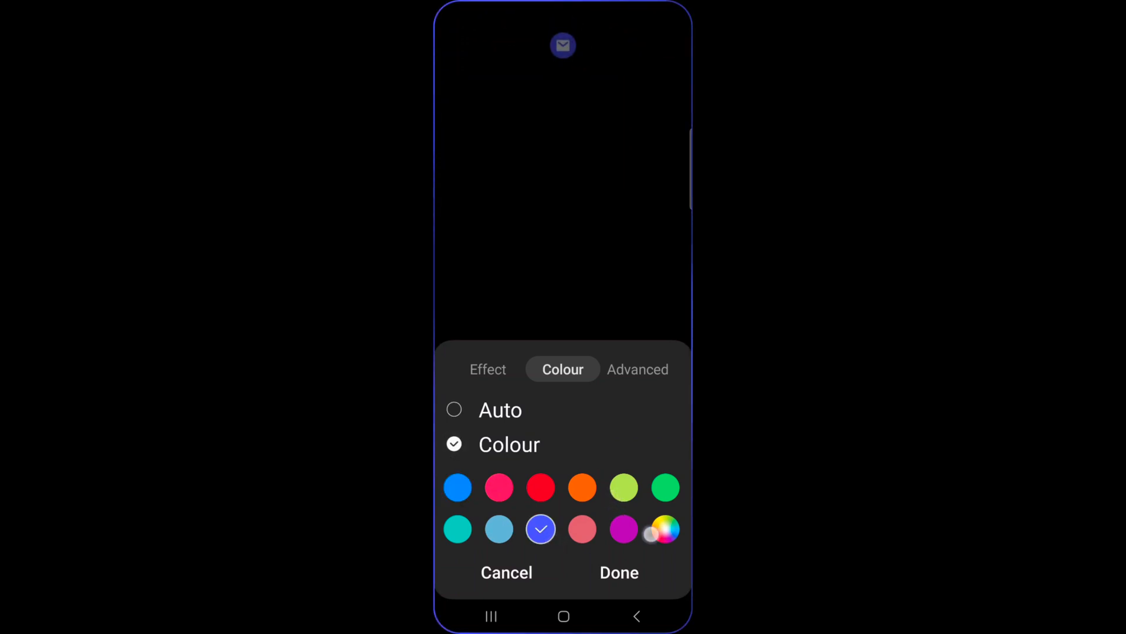
pyautogui.click(666, 530)
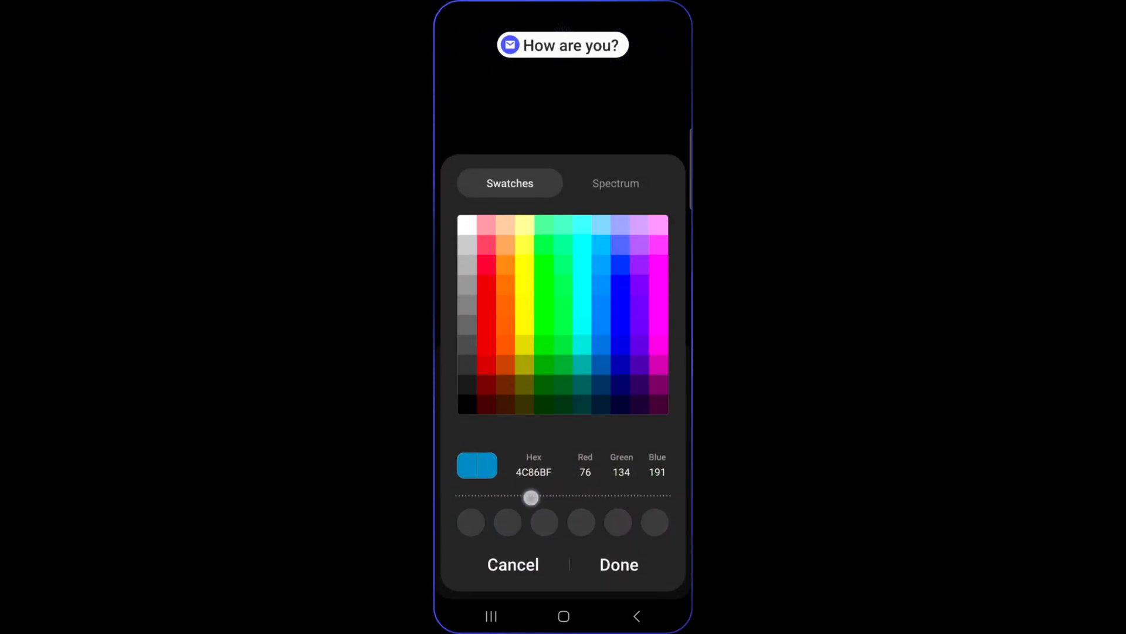
pyautogui.click(501, 297)
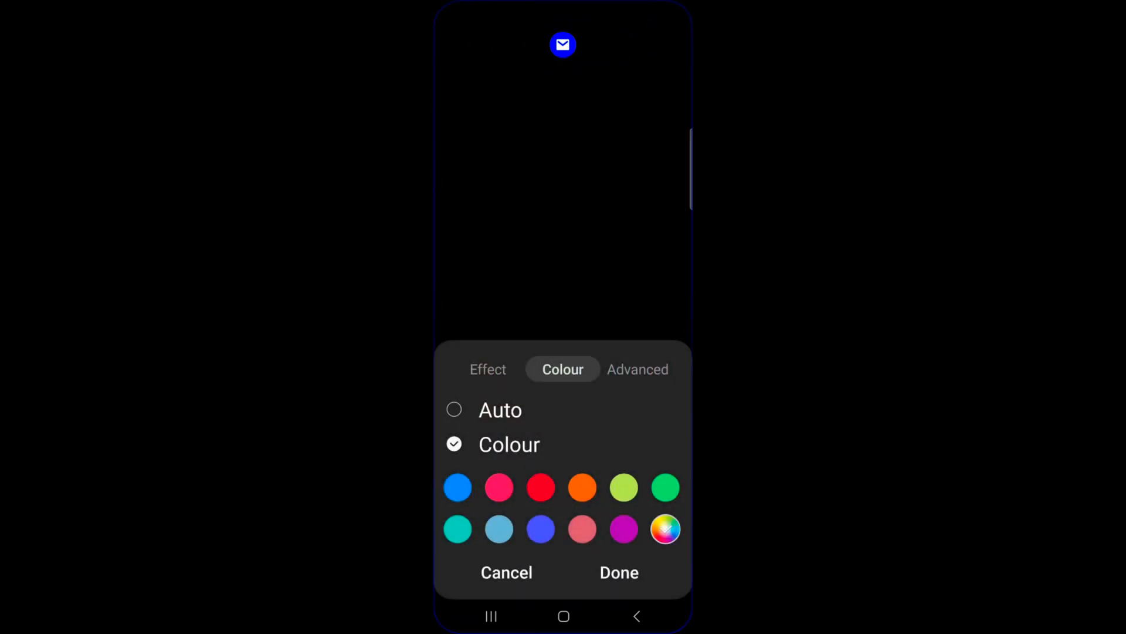
# Step: Check the Advanced options, then set the edge lighting effect to Heart and save
pyautogui.click(636, 368)
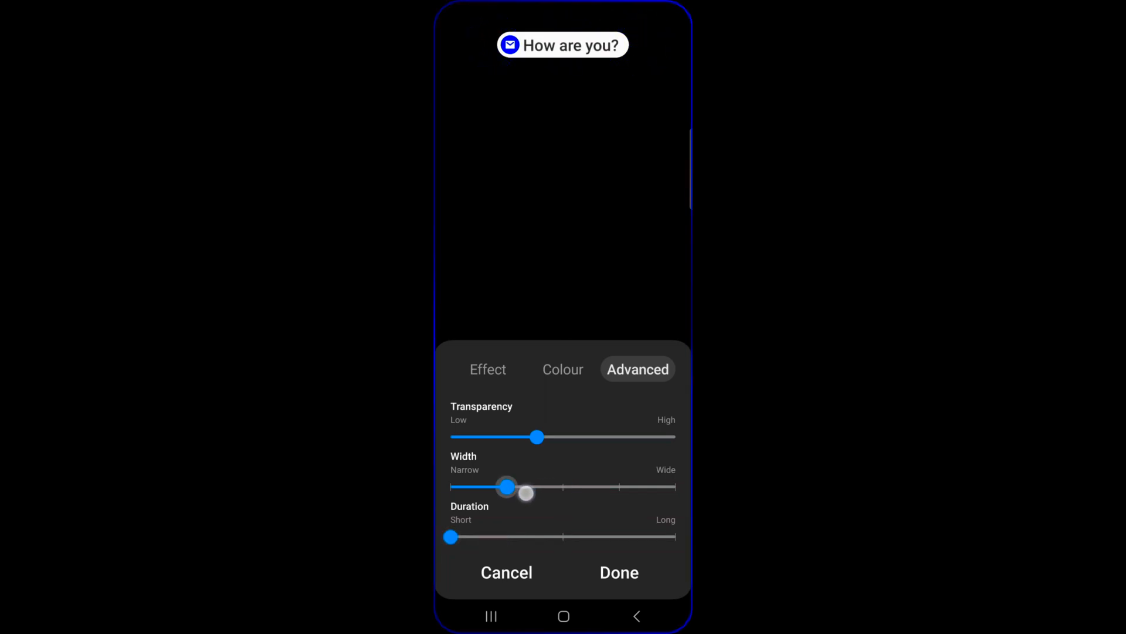
pyautogui.click(487, 369)
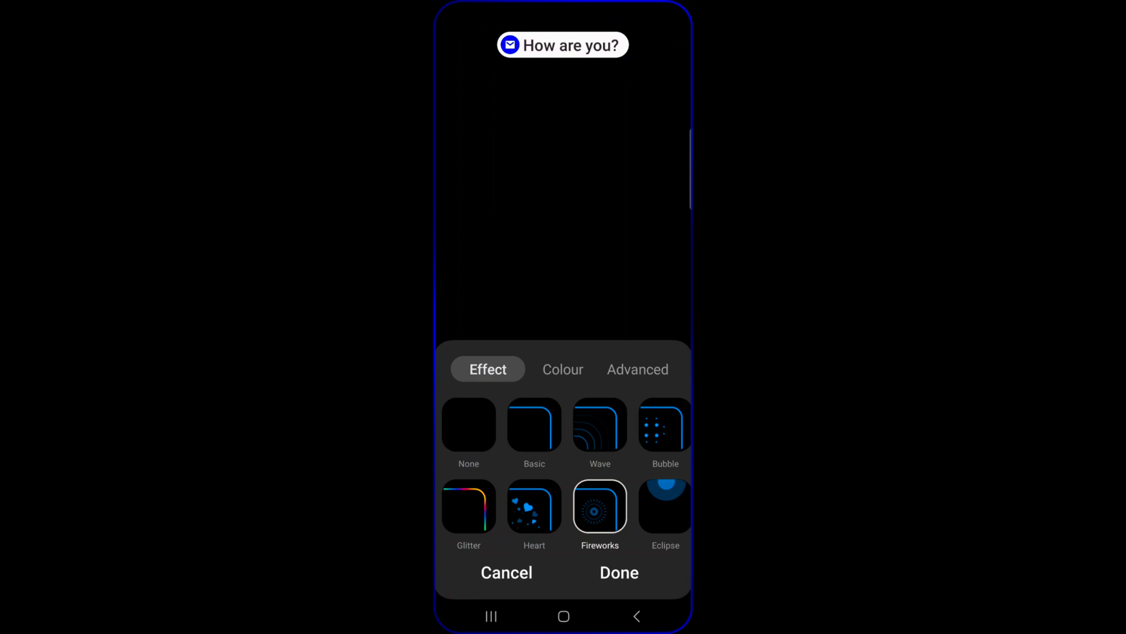
pyautogui.click(535, 506)
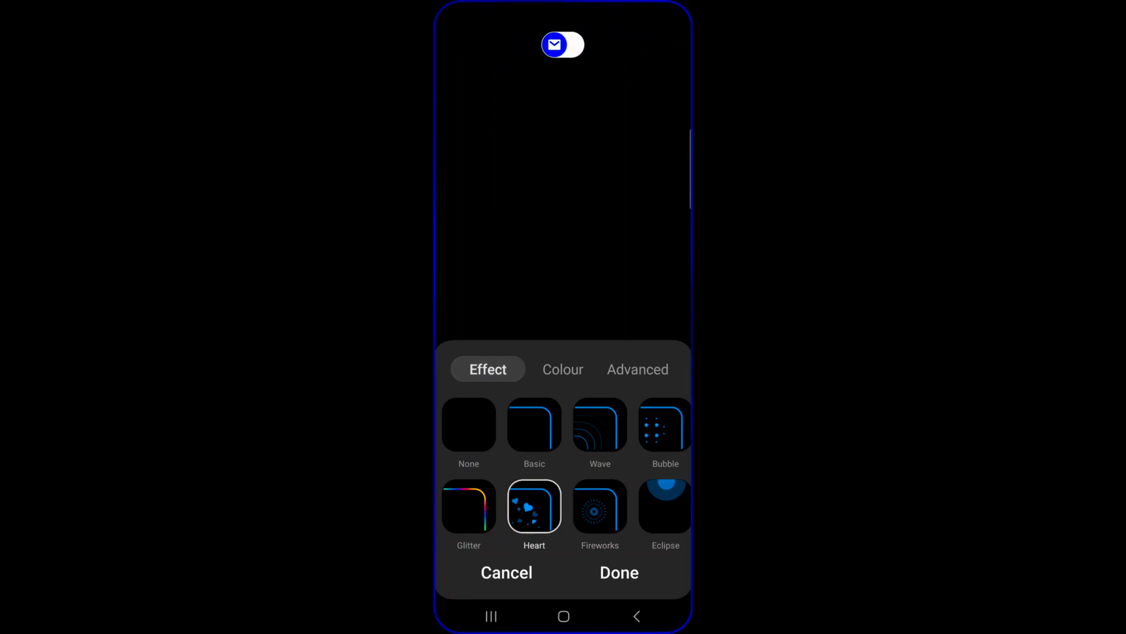
pyautogui.click(618, 573)
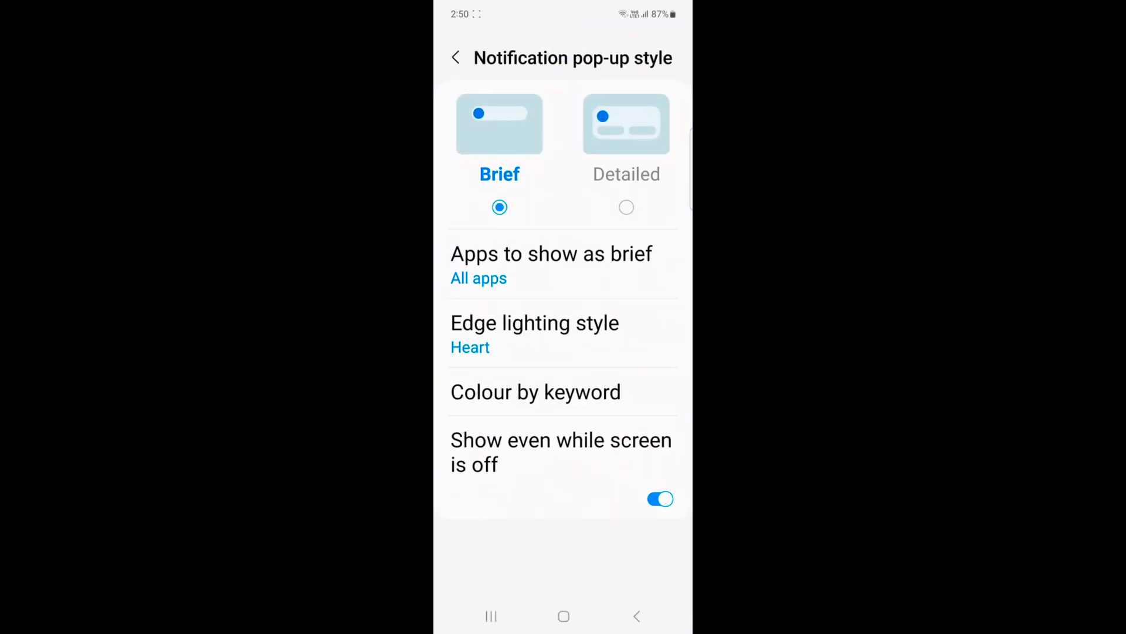
# Step: Back out to Notifications and return to the home screen with Heart edge lighting saved
pyautogui.click(535, 391)
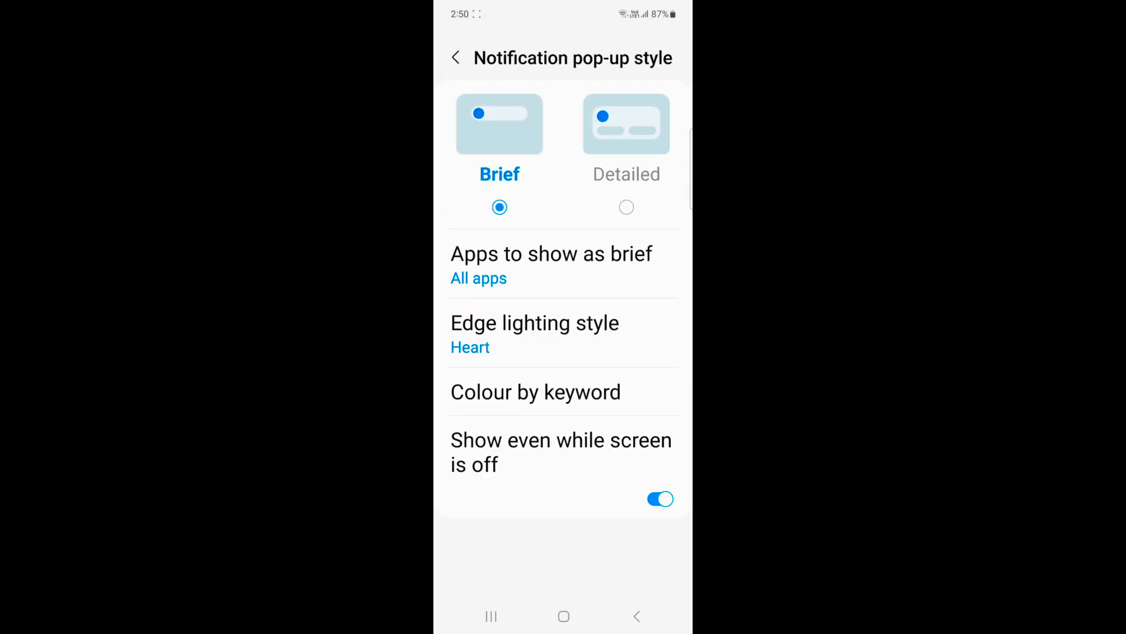
pyautogui.click(660, 500)
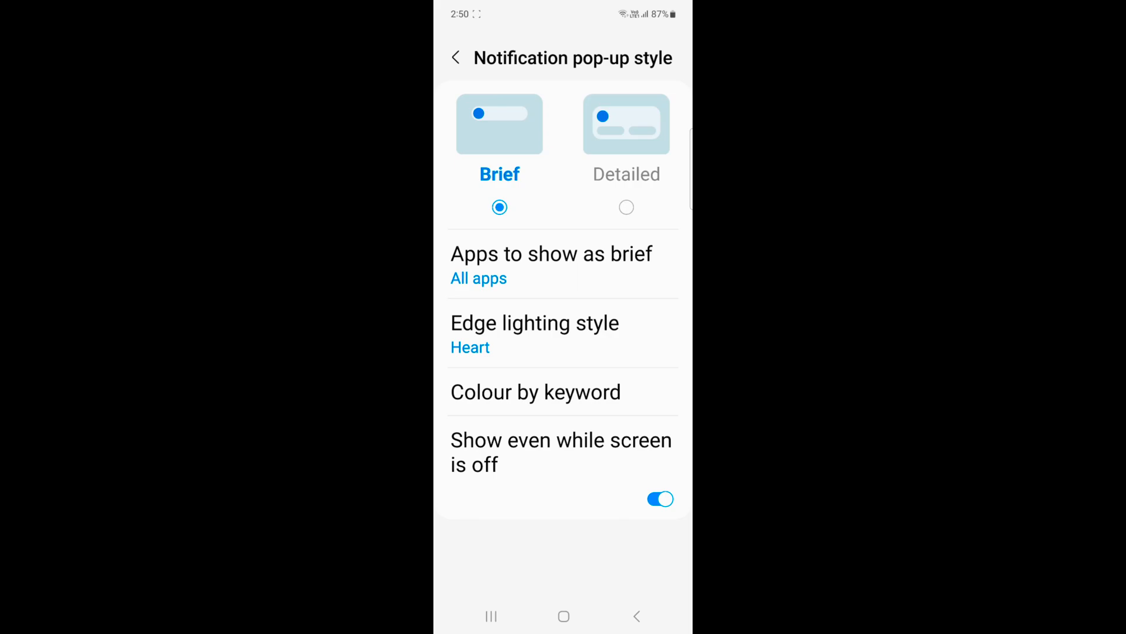
pyautogui.click(456, 58)
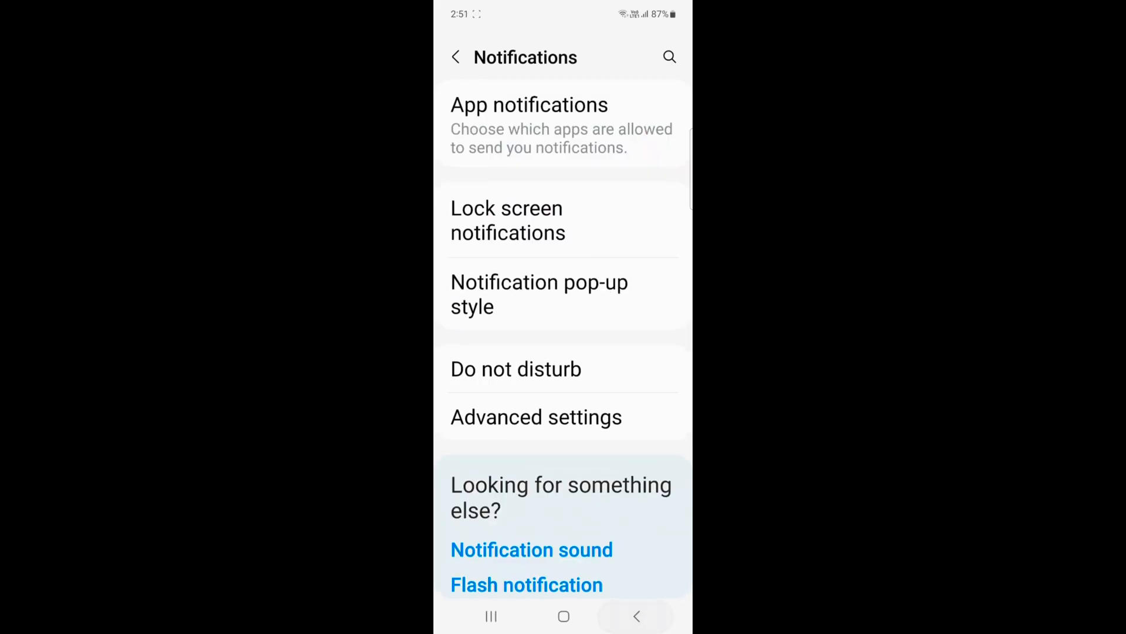
pyautogui.click(564, 616)
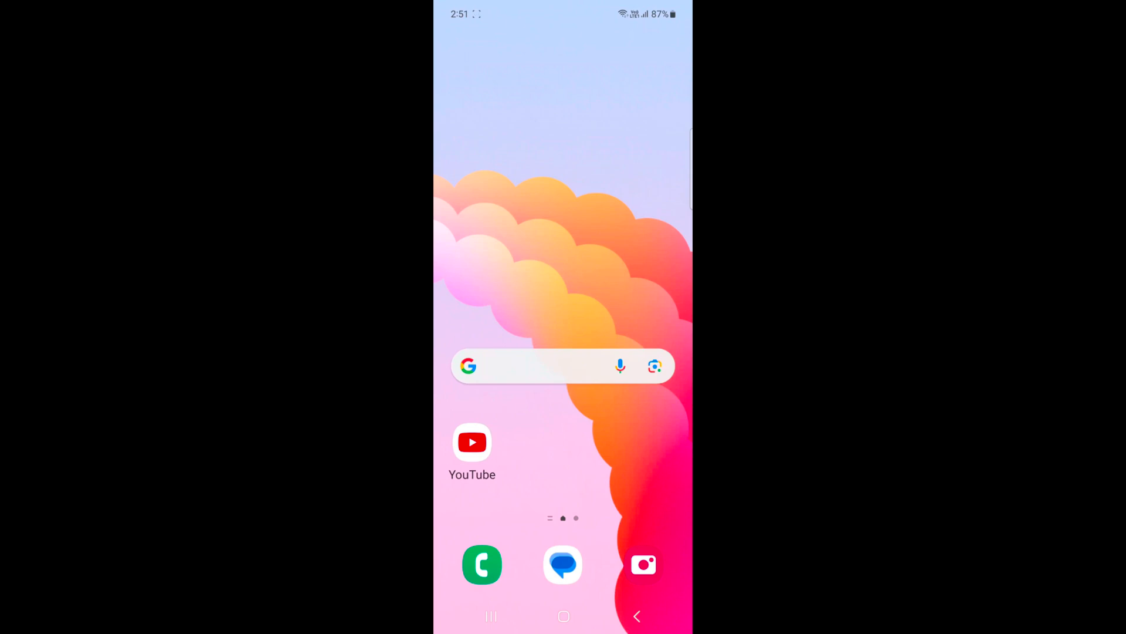